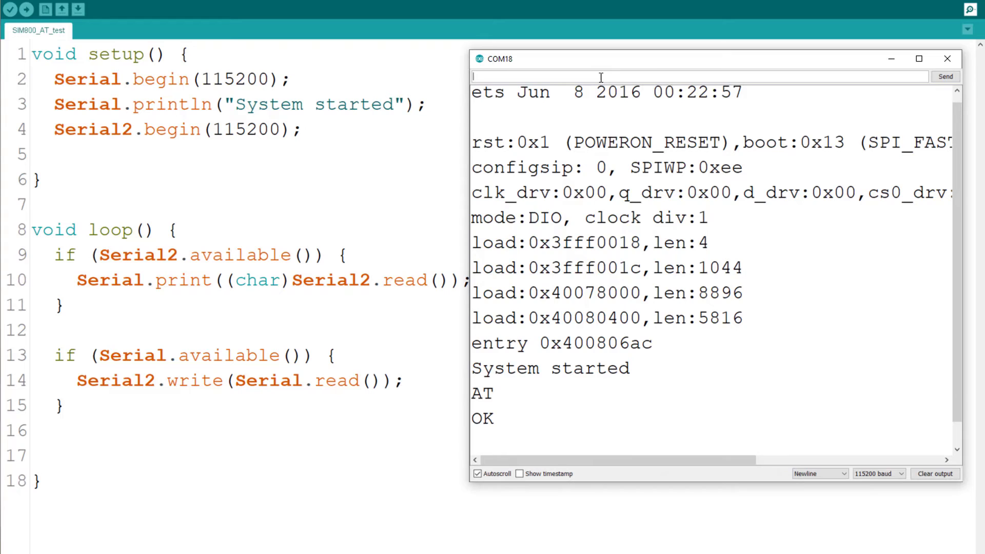
mouse_move(492, 434)
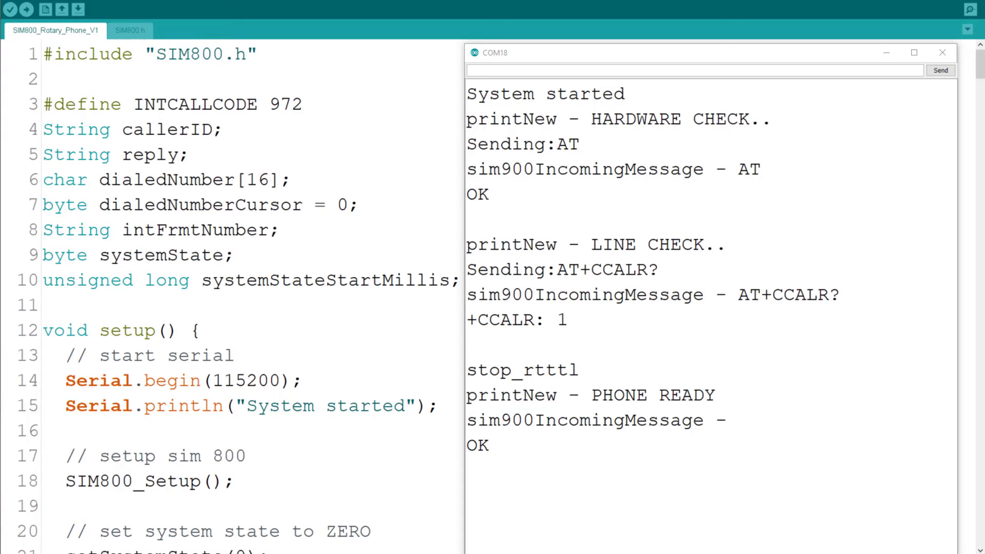
scroll(down, 3)
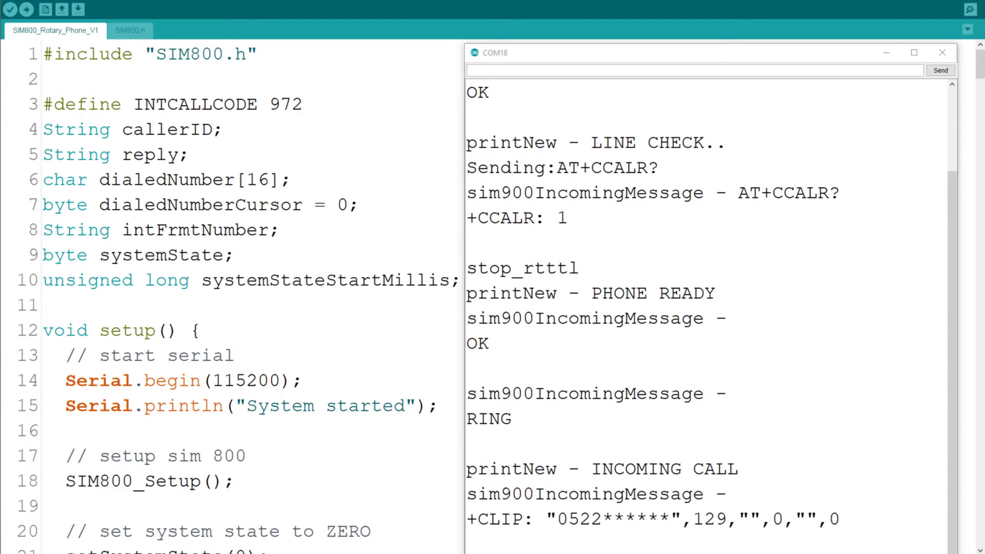